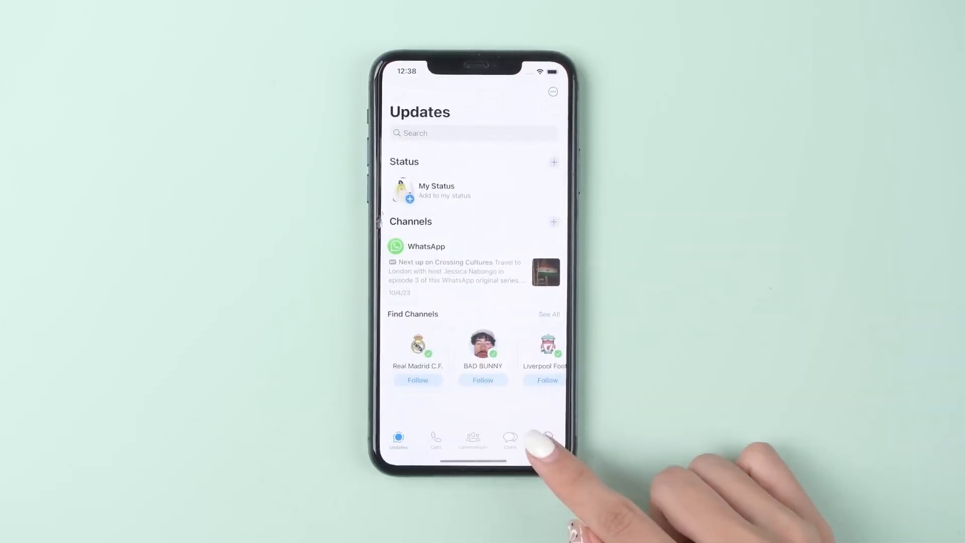
Step: Start a WhatsApp chat backup to iCloud from Settings > Chats > Chat Backup
{"action": "left_click", "coordinate": [546, 439]}
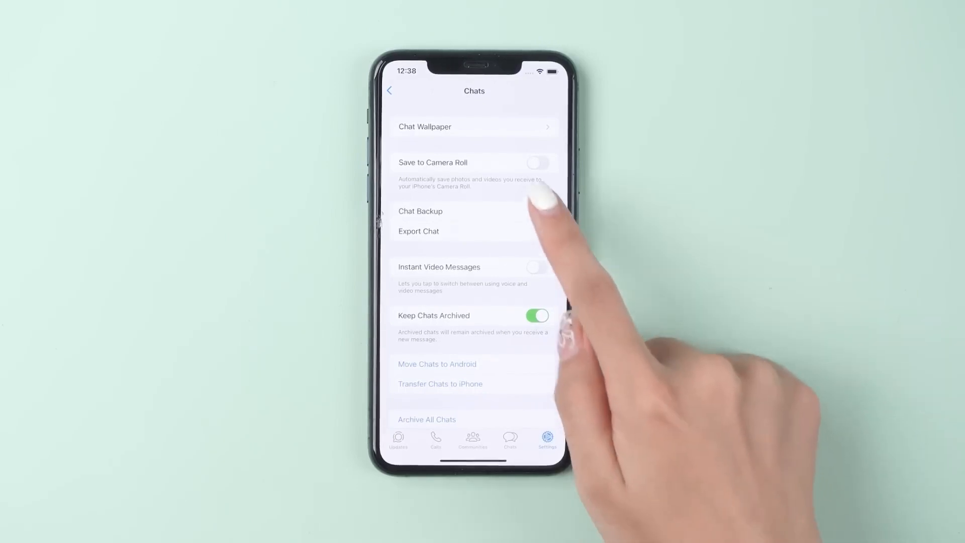
{"action": "left_click", "coordinate": [420, 211]}
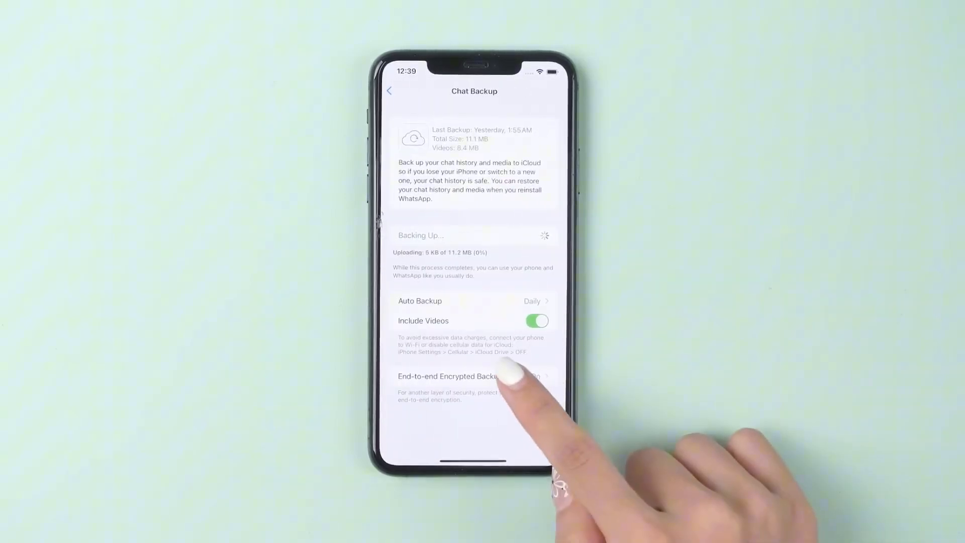
{"action": "left_click", "coordinate": [470, 376]}
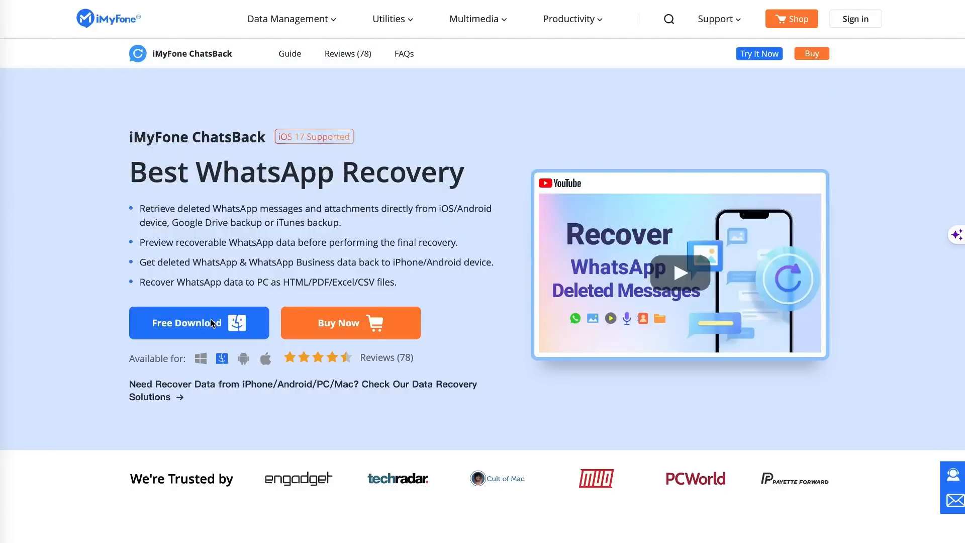
{"action": "scroll", "scroll_direction": "down", "scroll_amount": 3}
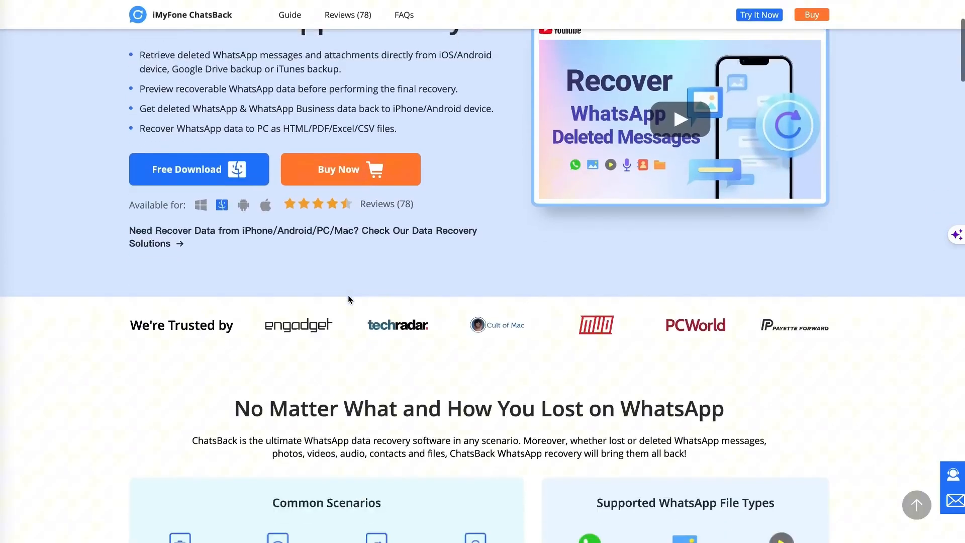
{"action": "scroll", "scroll_direction": "down", "scroll_amount": 3}
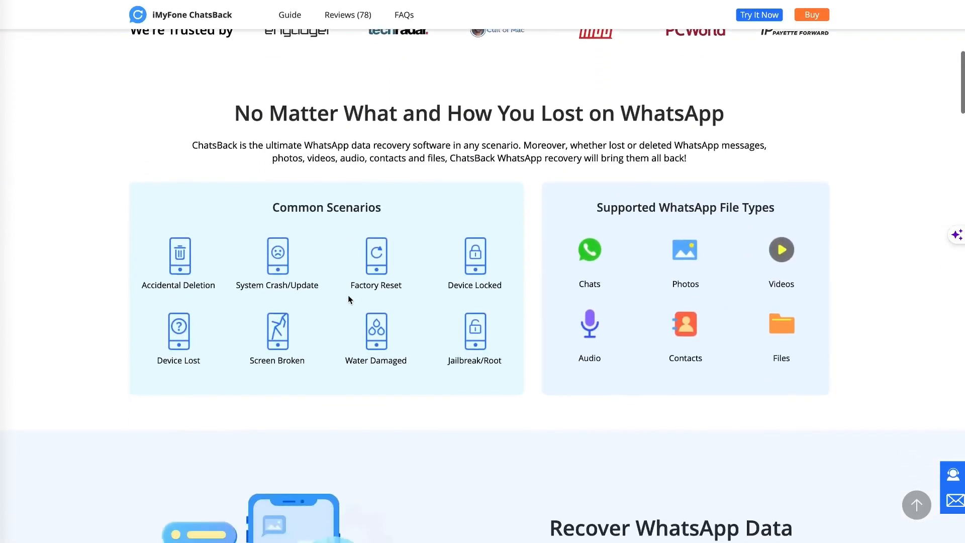
{"action": "scroll", "scroll_direction": "down", "scroll_amount": 3}
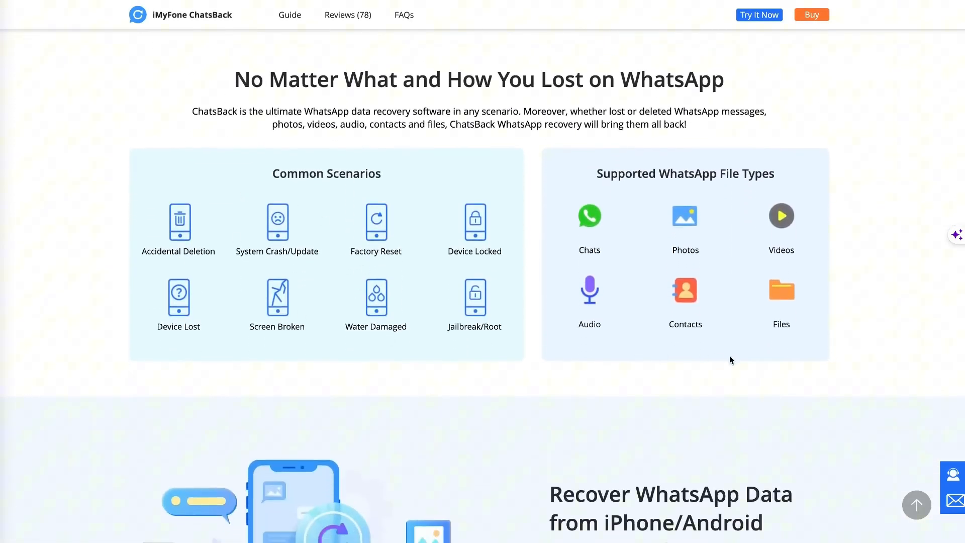
{"action": "scroll", "scroll_direction": "down", "scroll_amount": 3}
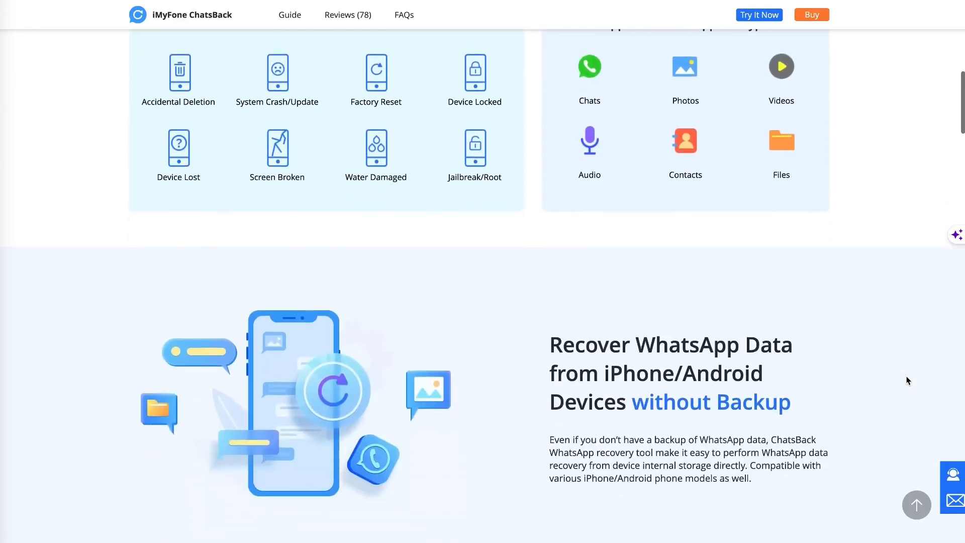
{"action": "scroll", "scroll_direction": "down", "scroll_amount": 3}
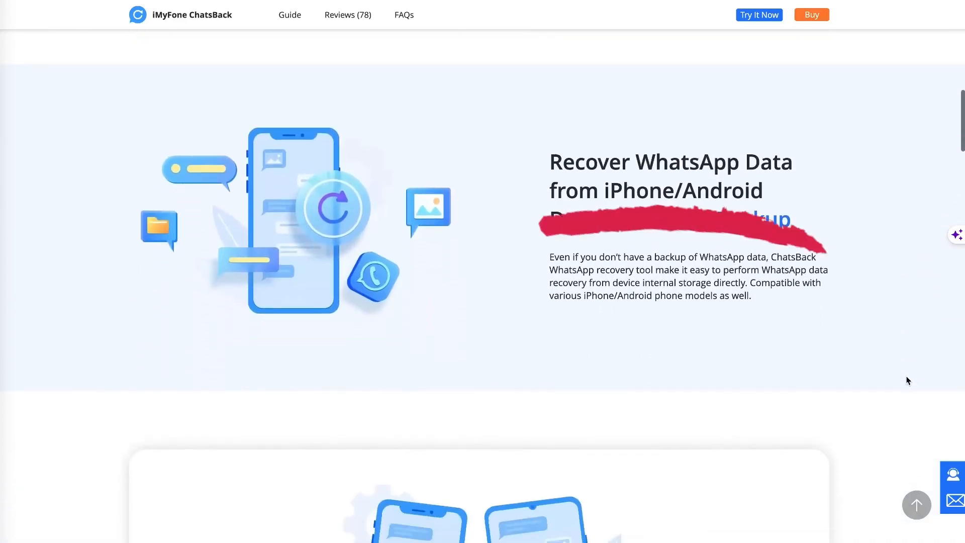
{"action": "scroll", "scroll_direction": "down", "scroll_amount": 3}
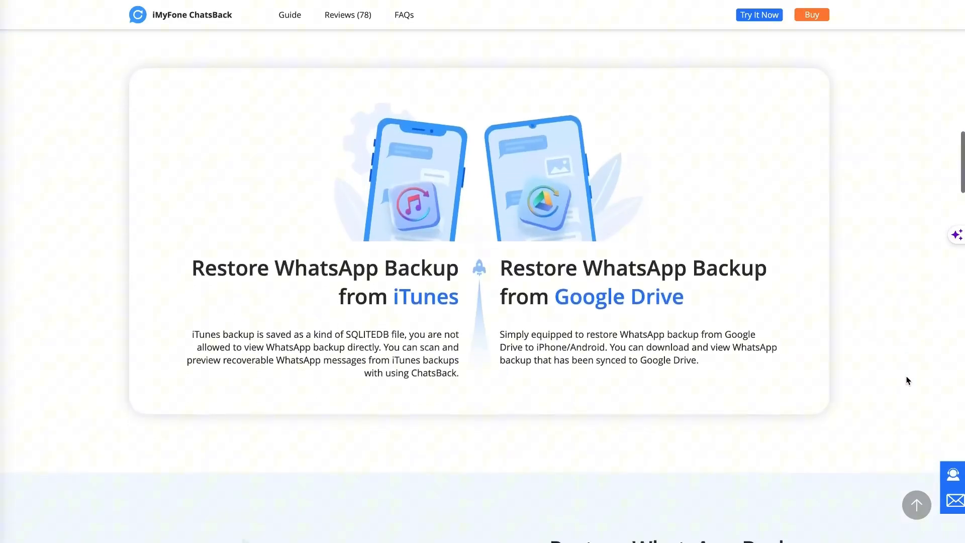
{"action": "scroll", "scroll_direction": "down", "scroll_amount": 3}
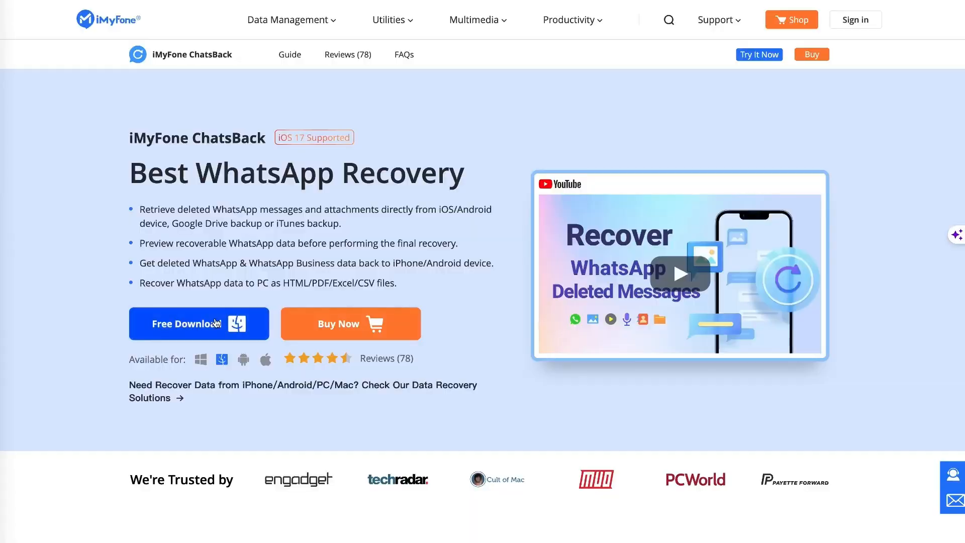
{"action": "mouse_move", "coordinate": [204, 366]}
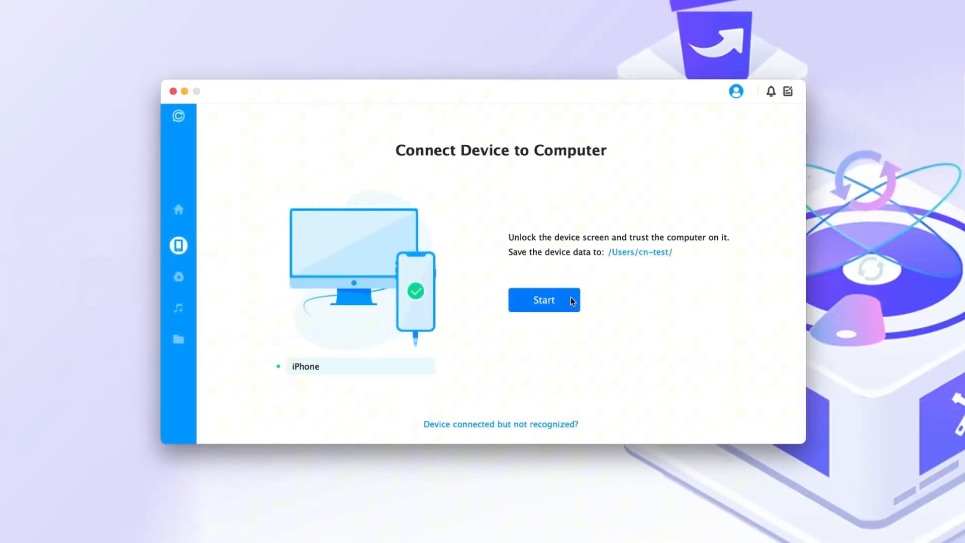
Step: Scan the connected iPhone for WhatsApp Messenger chats and attachments
{"action": "left_click", "coordinate": [543, 300]}
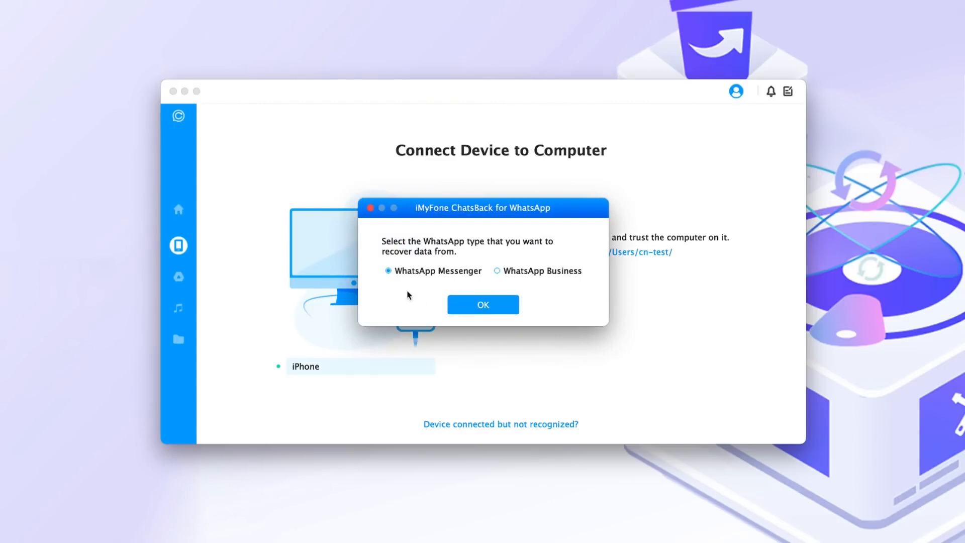
{"action": "left_click", "coordinate": [482, 305]}
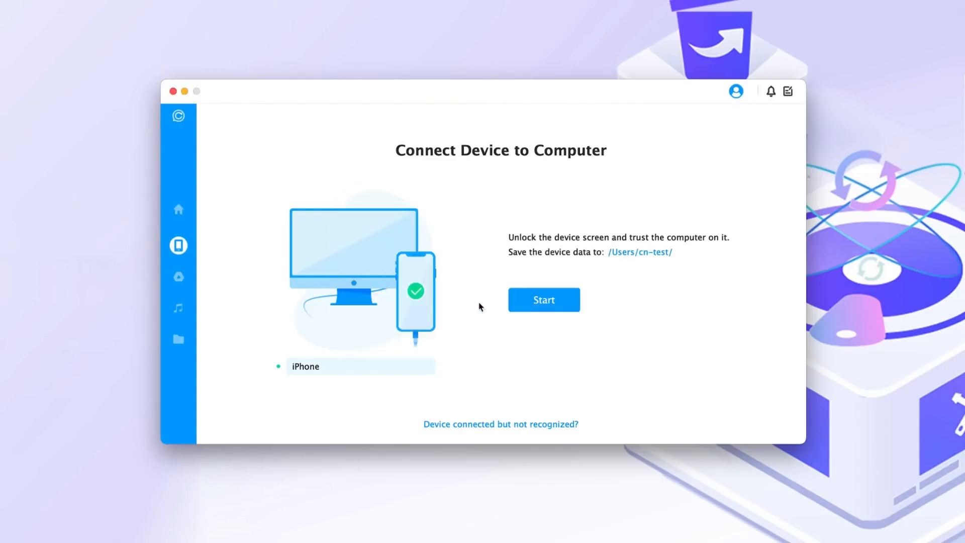
{"action": "left_click", "coordinate": [543, 300]}
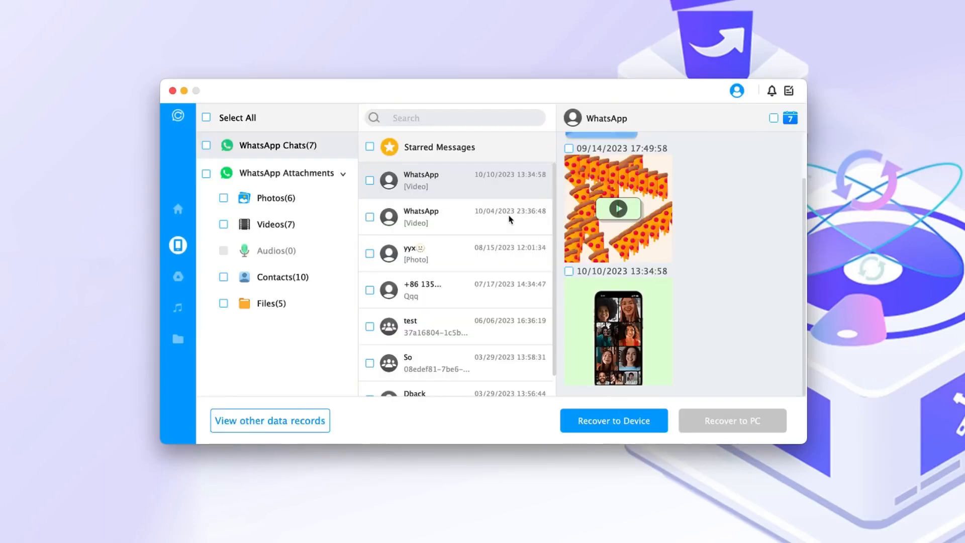
Step: Preview the test group chat, photos and files, then tick all seven WhatsApp chats
{"action": "left_click", "coordinate": [431, 325]}
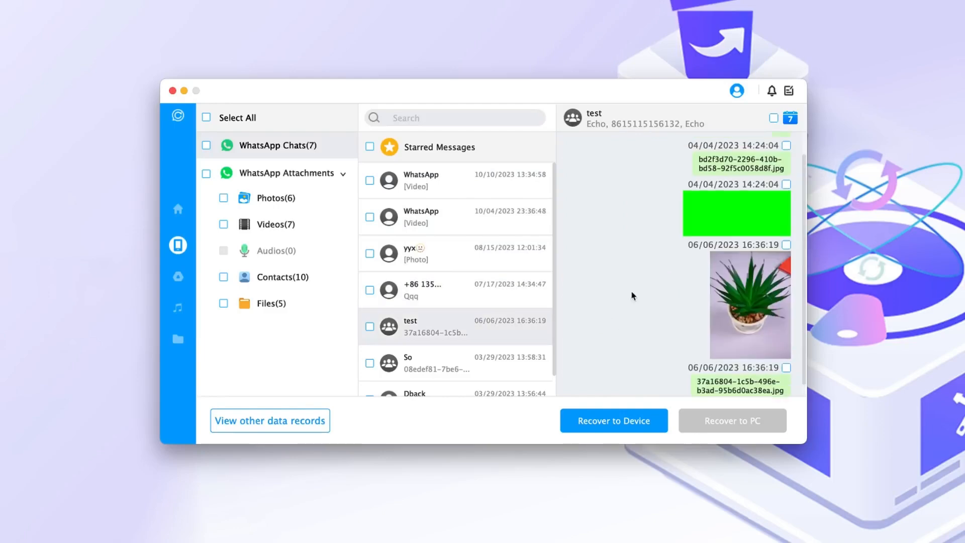
{"action": "left_click", "coordinate": [269, 198]}
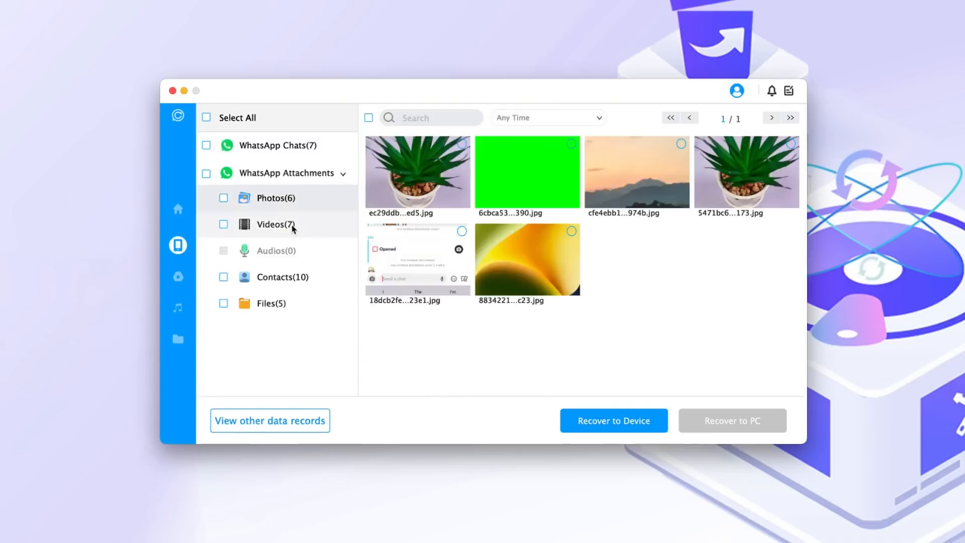
{"action": "left_click", "coordinate": [206, 145]}
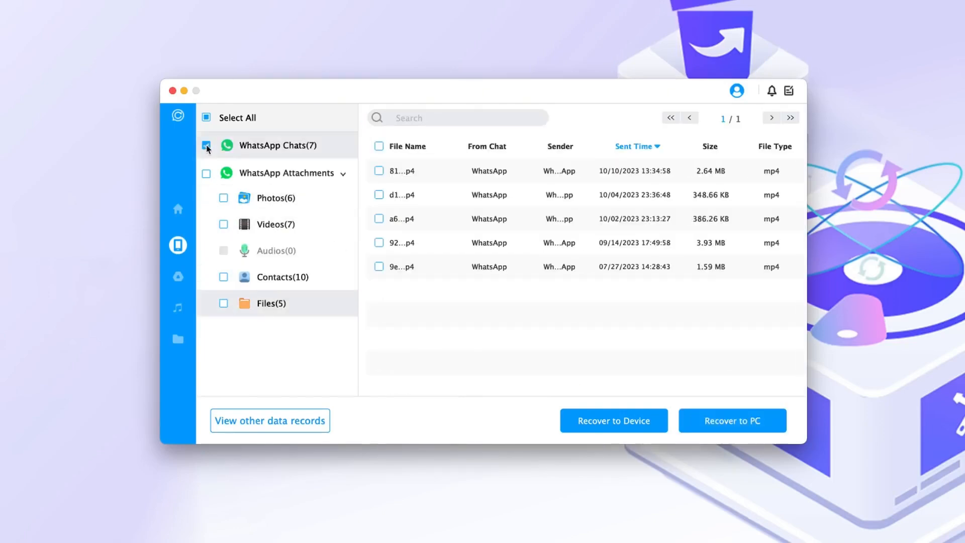
{"action": "left_click", "coordinate": [207, 144]}
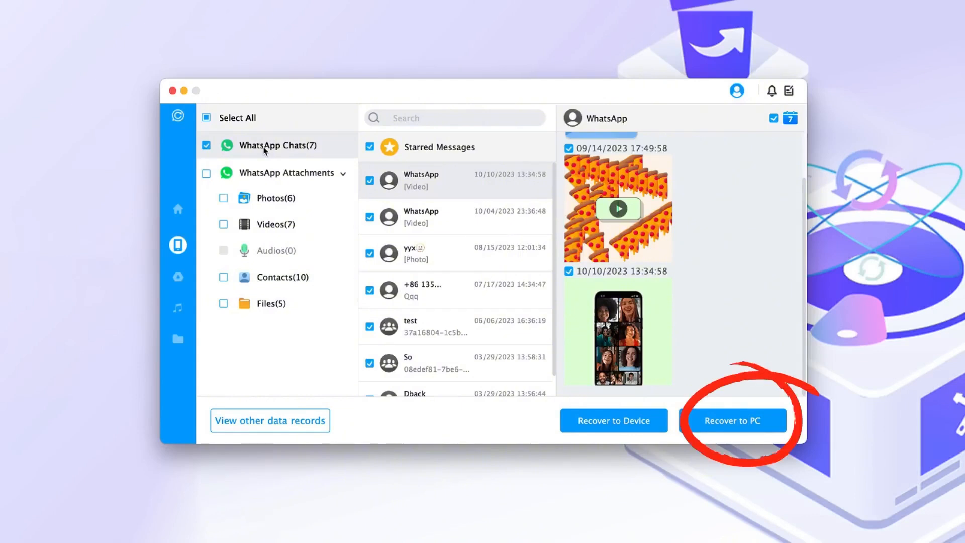
Step: Recover the selected chats to PC in HTML format at the chosen save path
{"action": "left_click", "coordinate": [731, 420]}
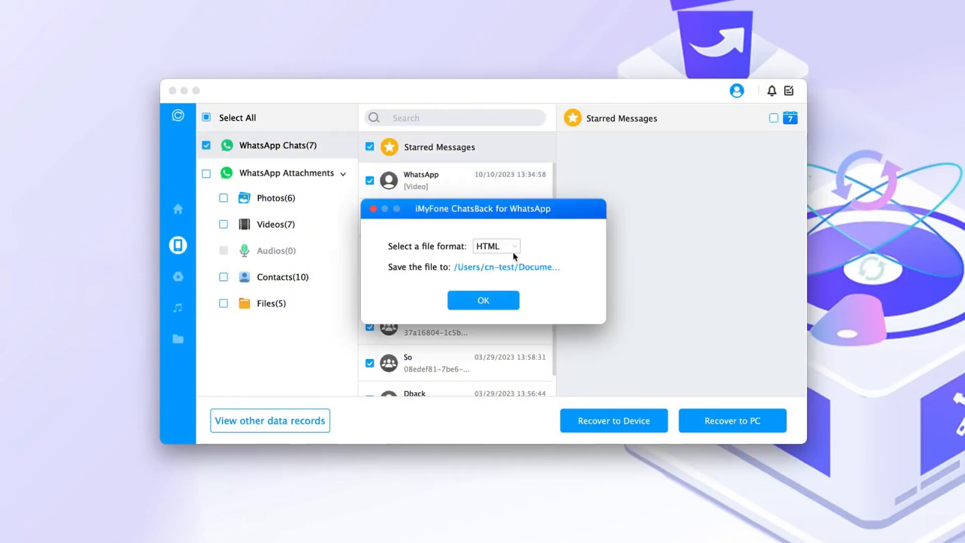
{"action": "left_click", "coordinate": [496, 245]}
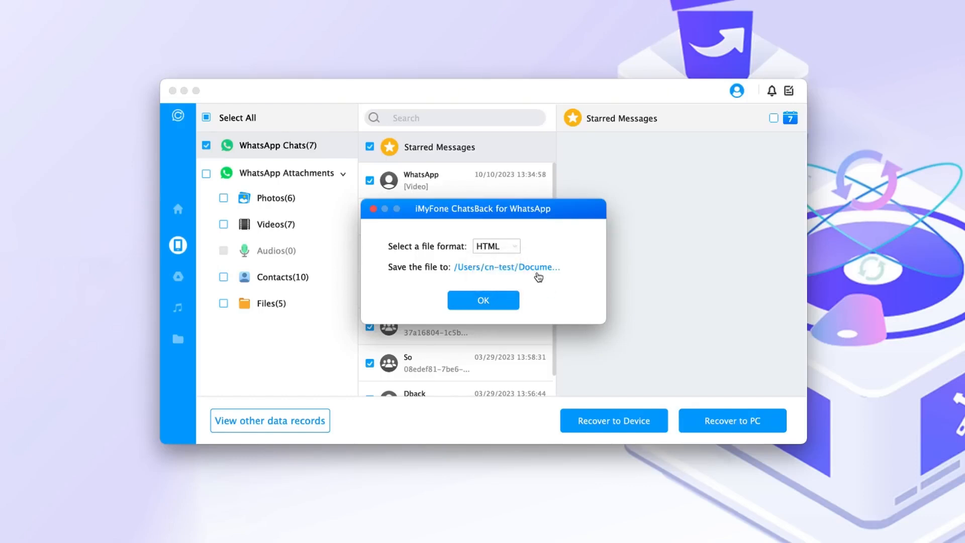
{"action": "left_click", "coordinate": [482, 300]}
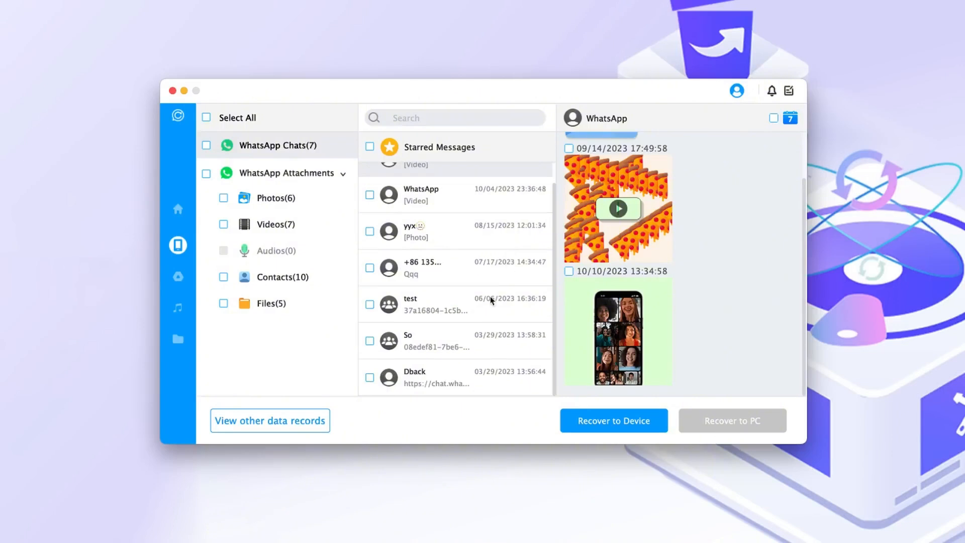
Step: Recover the WhatsApp data to the connected iPhone's WhatsApp Messenger
{"action": "left_click", "coordinate": [612, 420]}
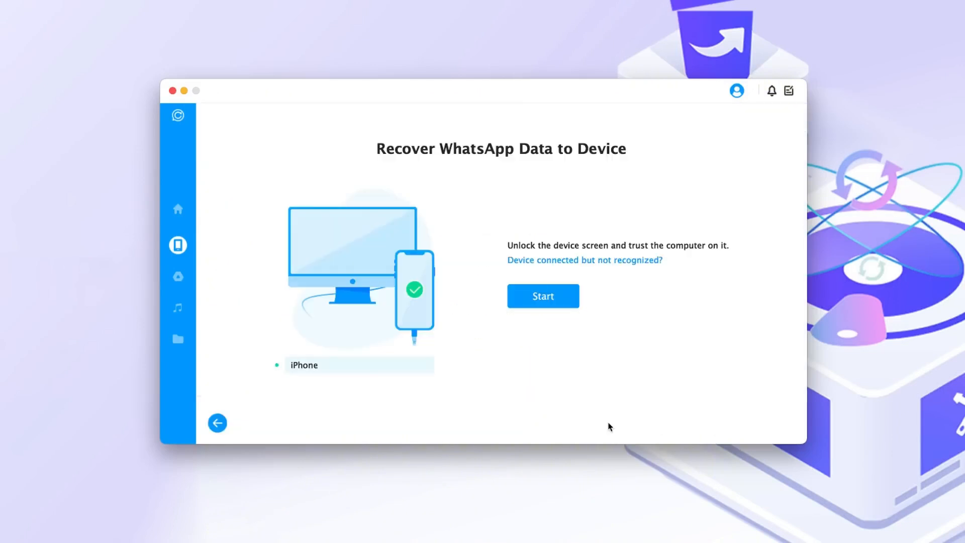
{"action": "left_click", "coordinate": [541, 295]}
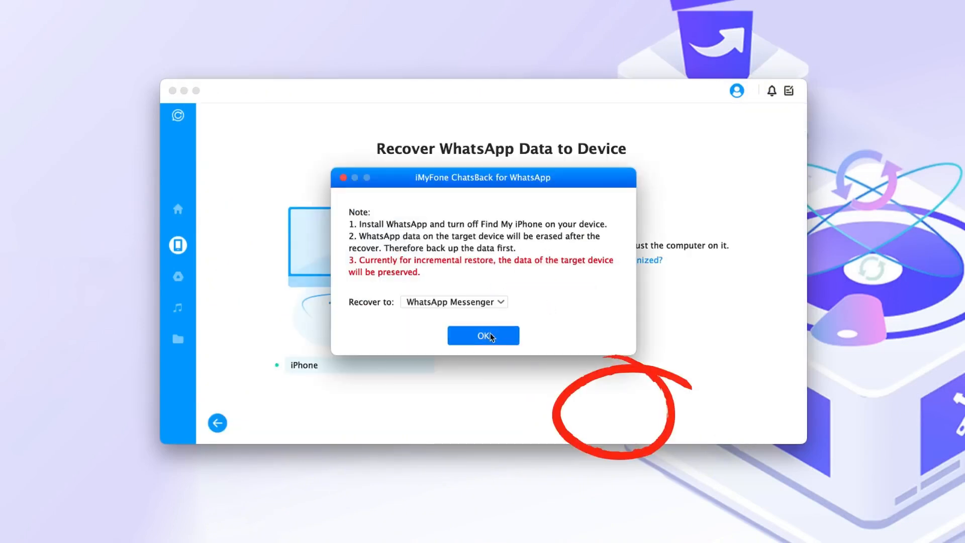
{"action": "left_click", "coordinate": [483, 335]}
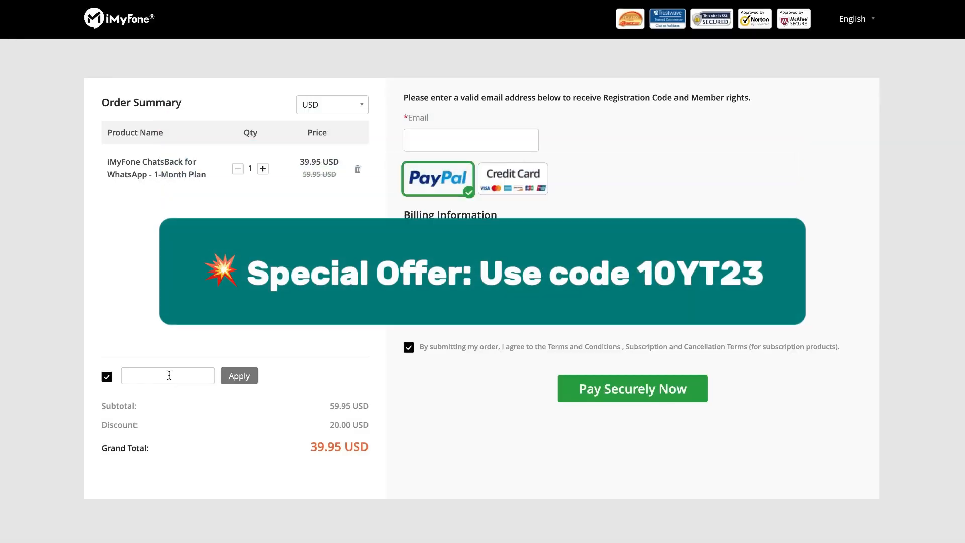
Step: Apply coupon 10YT23 so the ChatsBack order total drops to 35.95 USD
{"action": "type", "text": "1"}
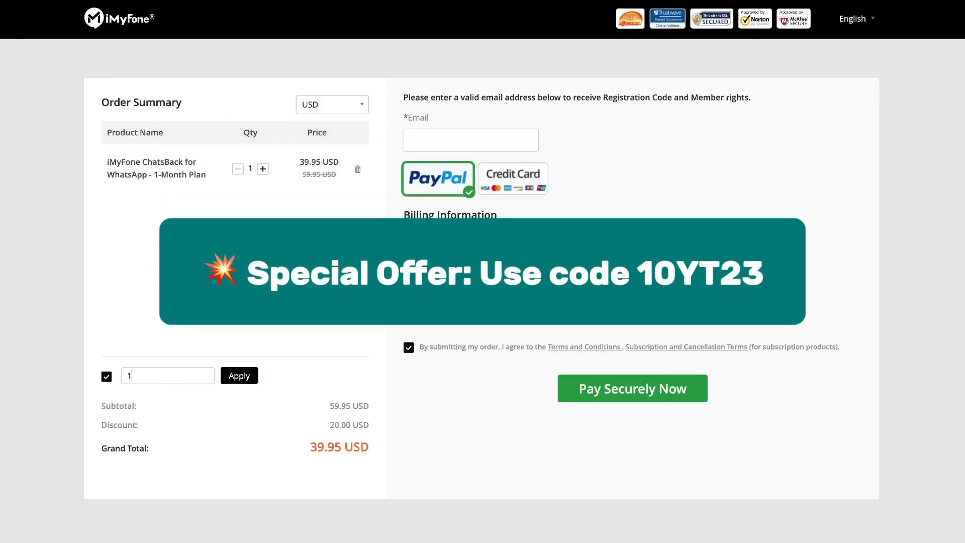
{"action": "type", "text": "10YT23"}
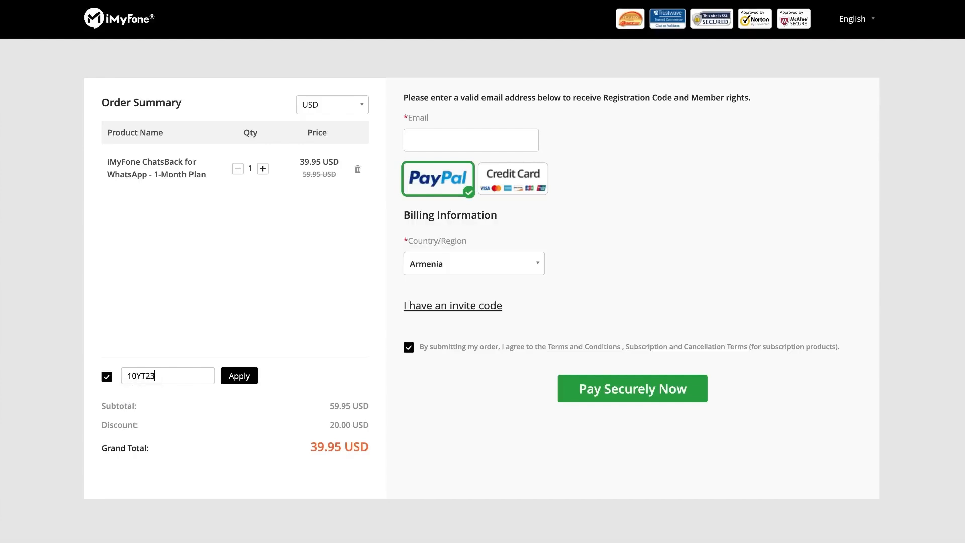
{"action": "left_click", "coordinate": [239, 374]}
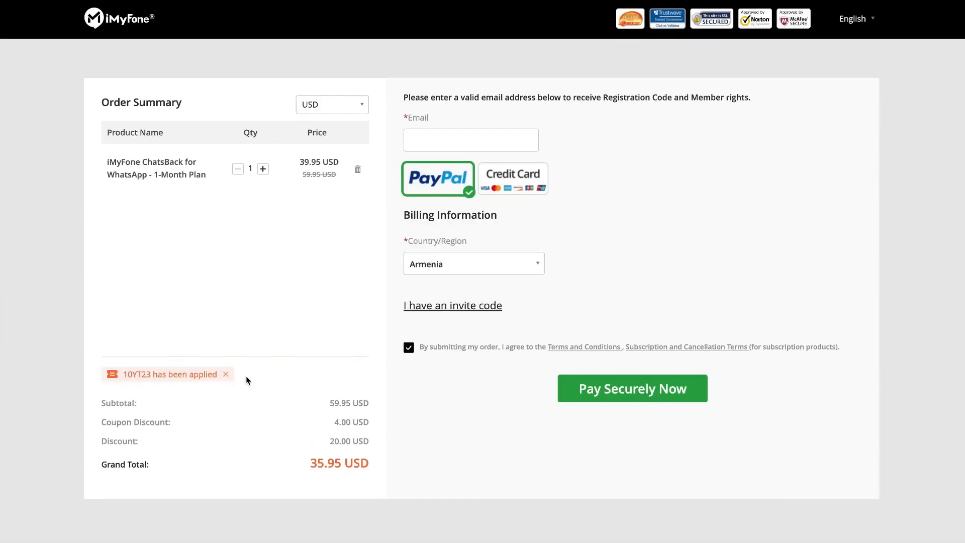
{"action": "mouse_move", "coordinate": [293, 412]}
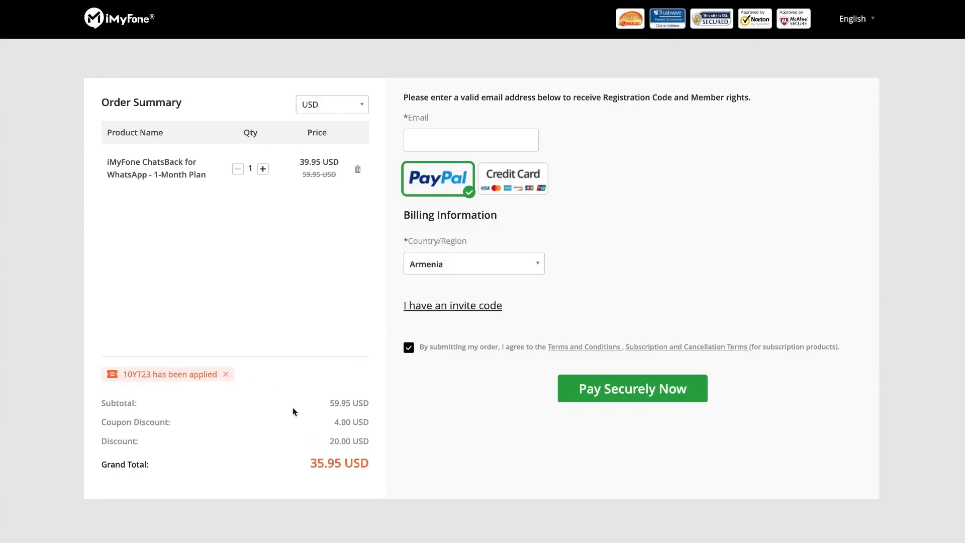